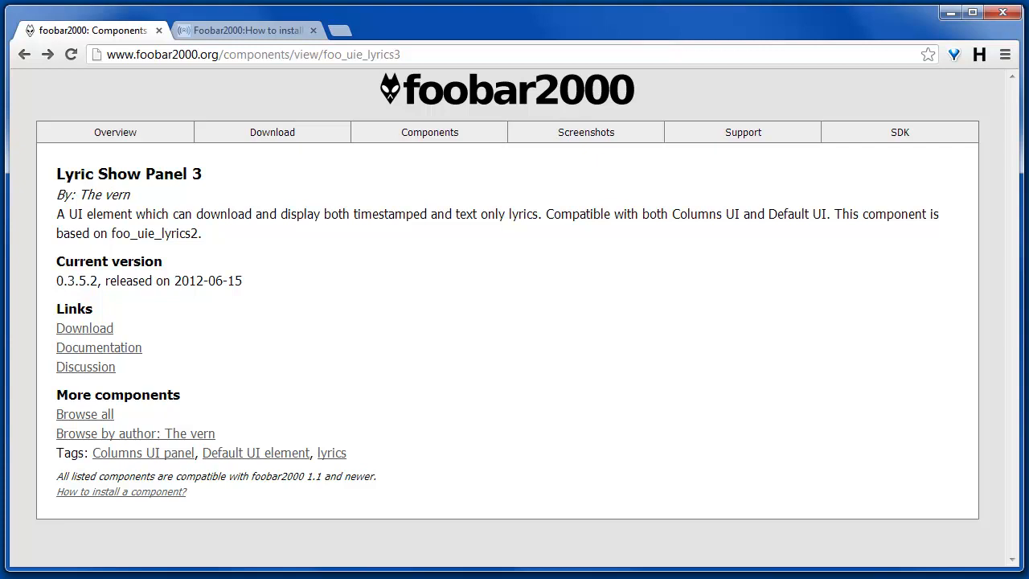
mouse_move(601, 434)
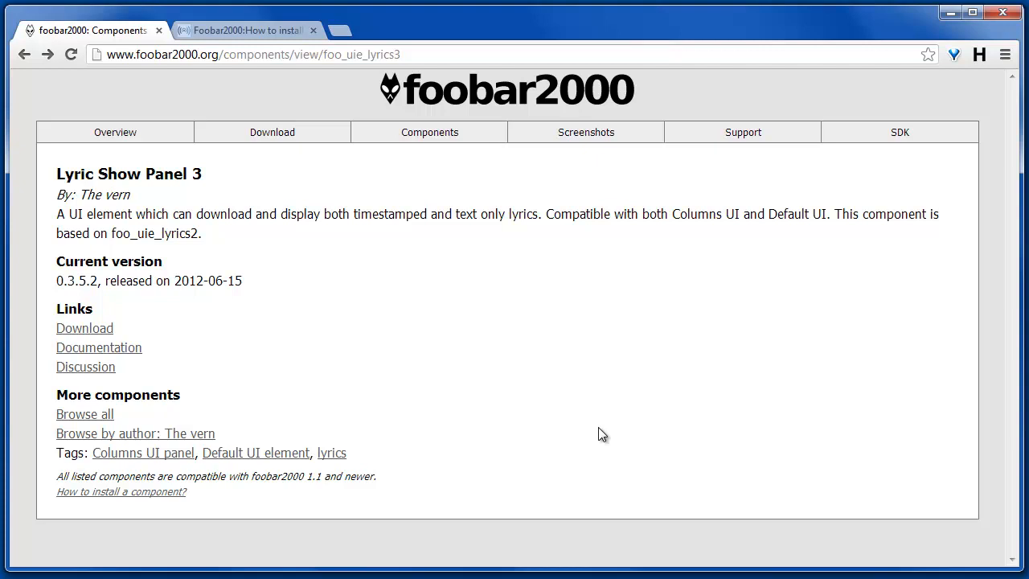
mouse_move(320, 331)
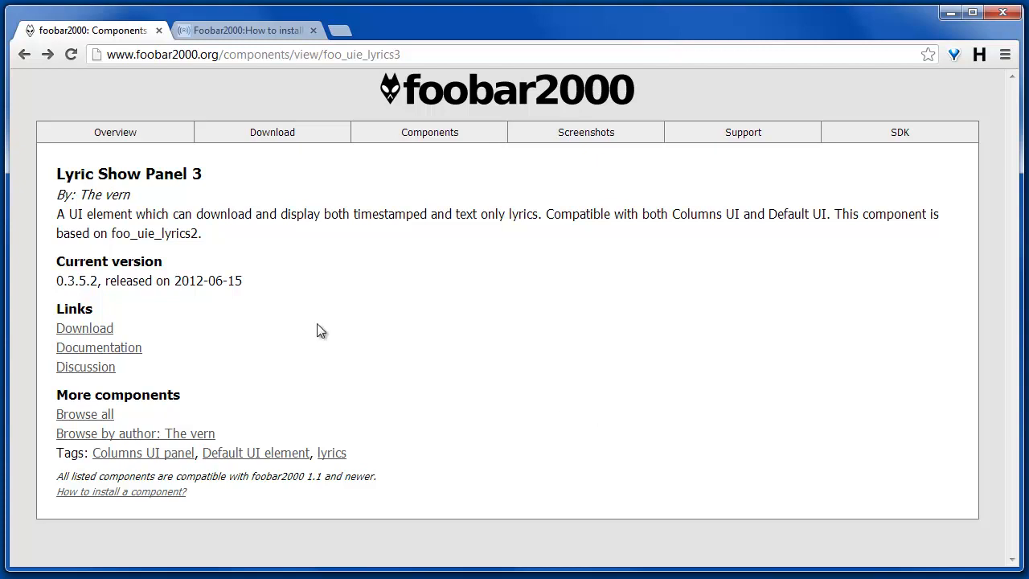
mouse_move(121, 492)
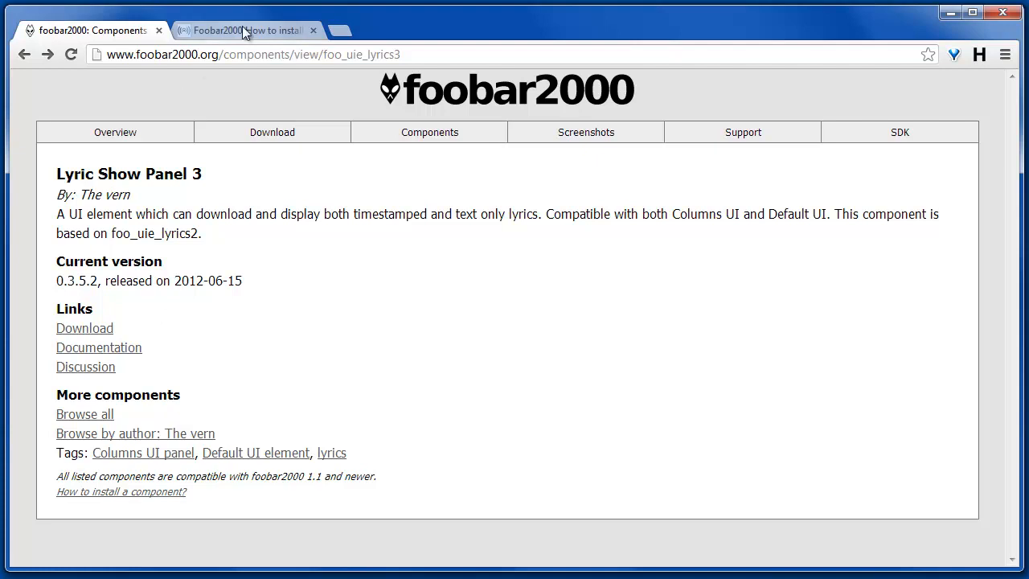
- Switch to the Hydrogenaudio wiki guide on installing a foobar2000 component
click(245, 29)
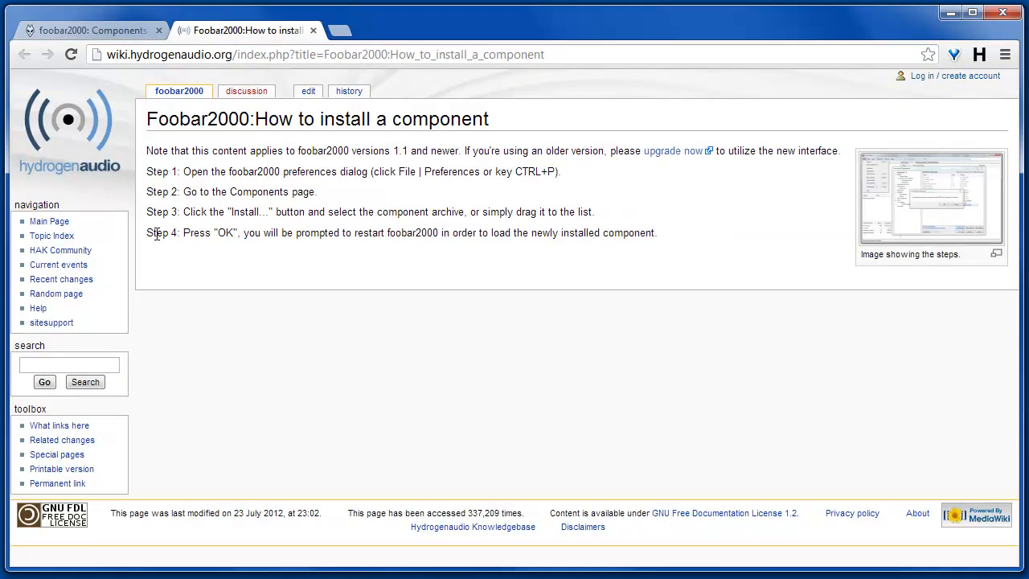
mouse_move(289, 271)
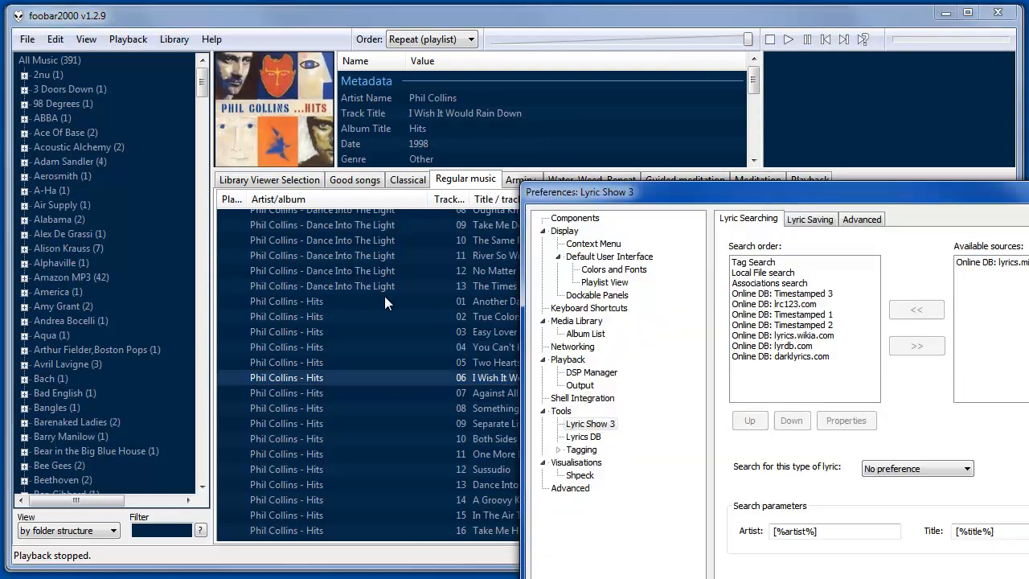
click(576, 218)
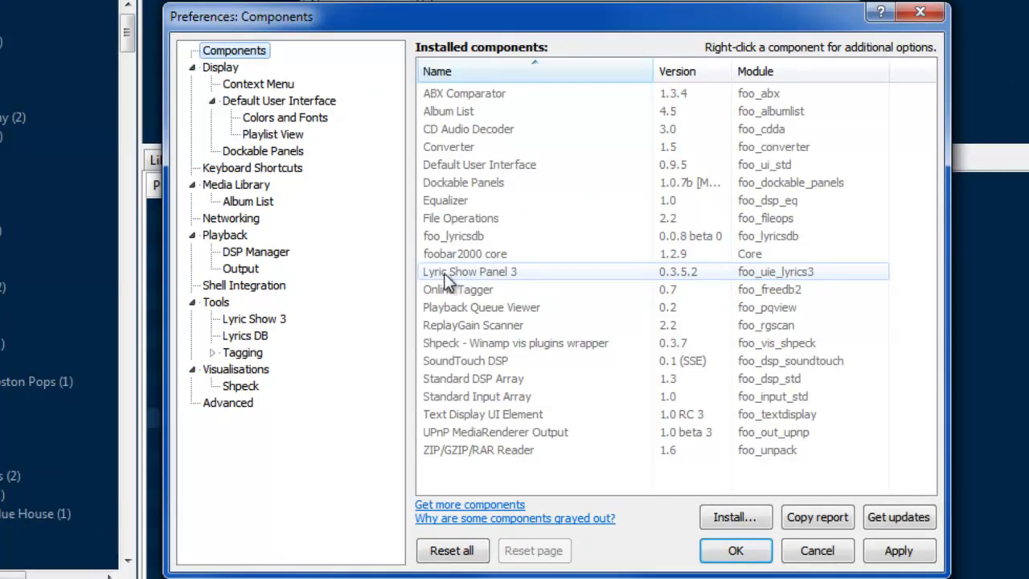
mouse_move(501, 276)
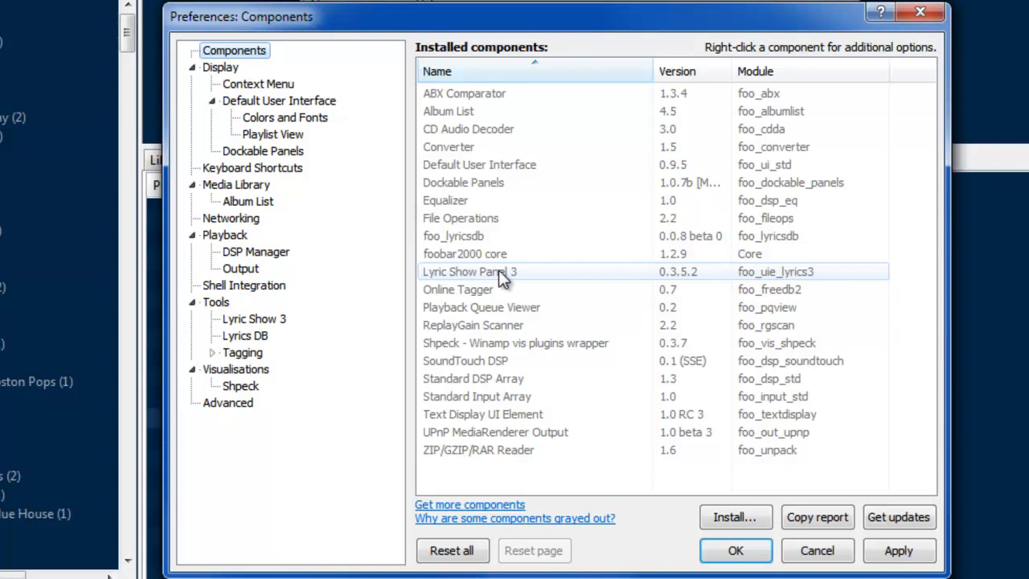
click(254, 318)
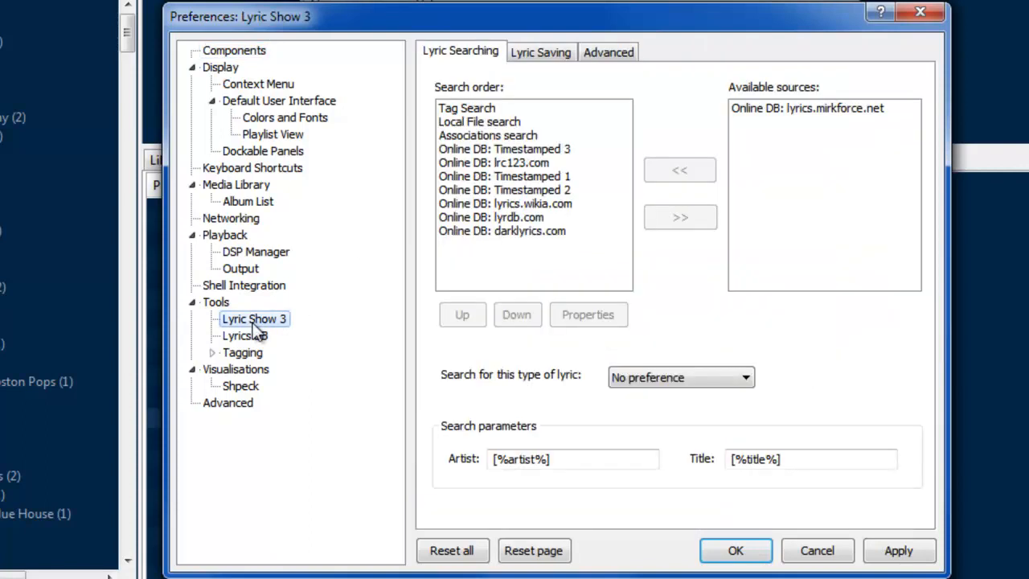
mouse_move(518, 112)
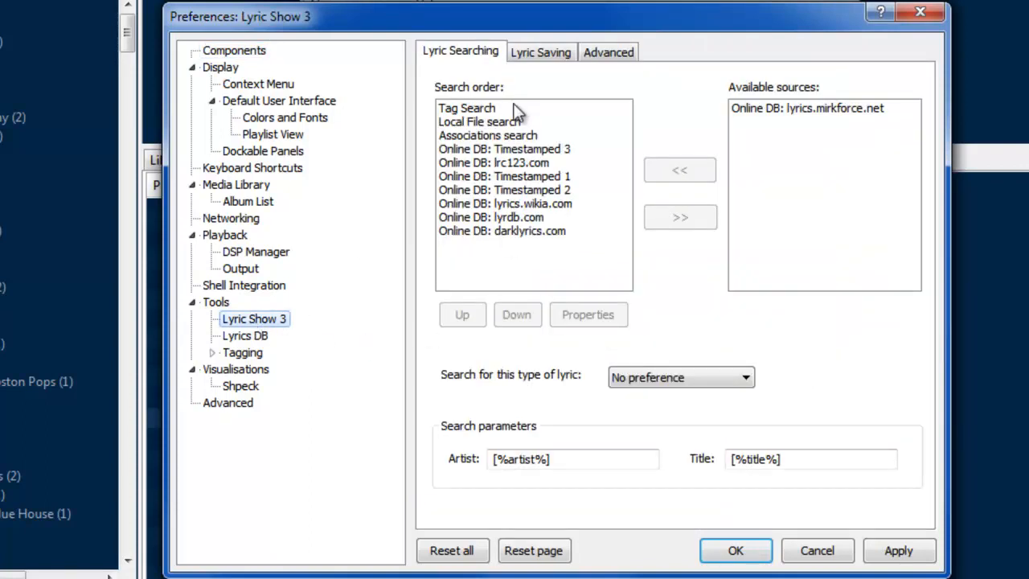
mouse_move(506, 128)
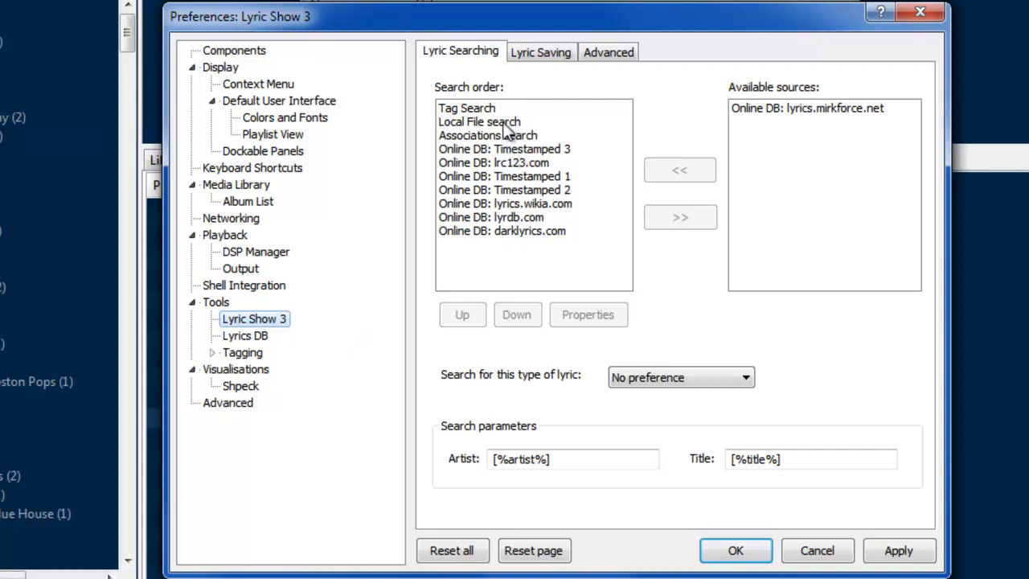
mouse_move(537, 244)
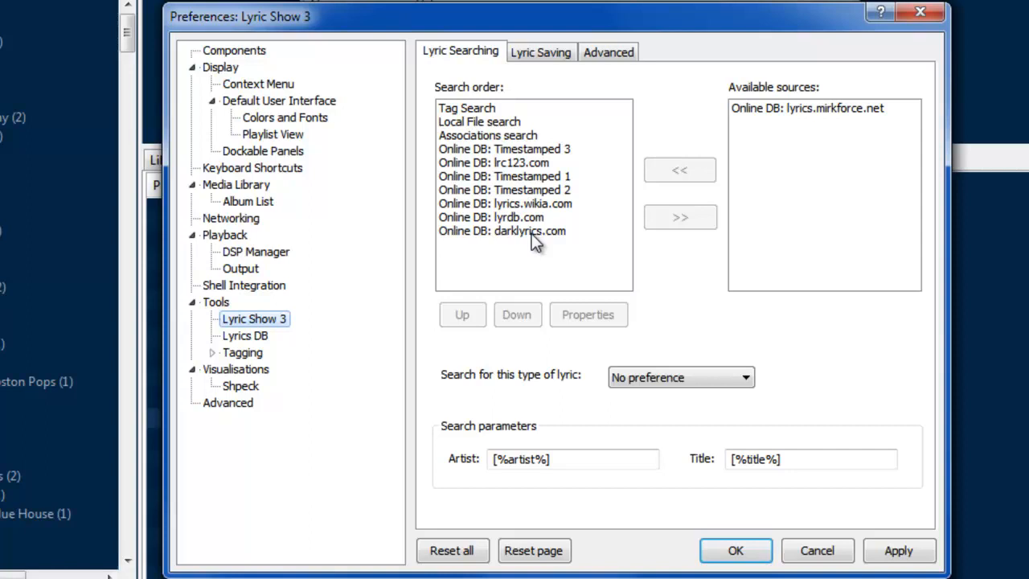
mouse_move(491, 113)
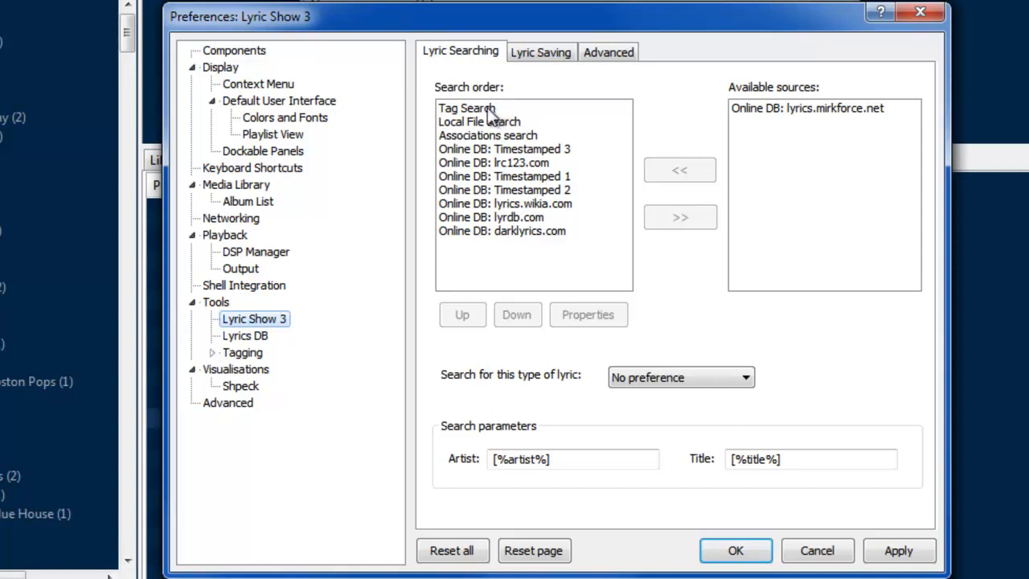
click(466, 107)
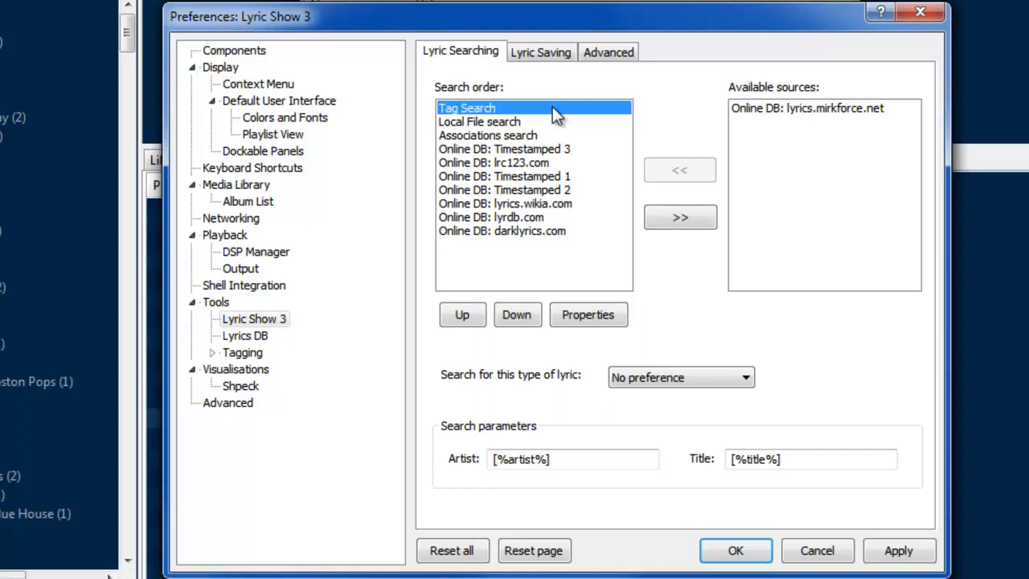
mouse_move(502, 132)
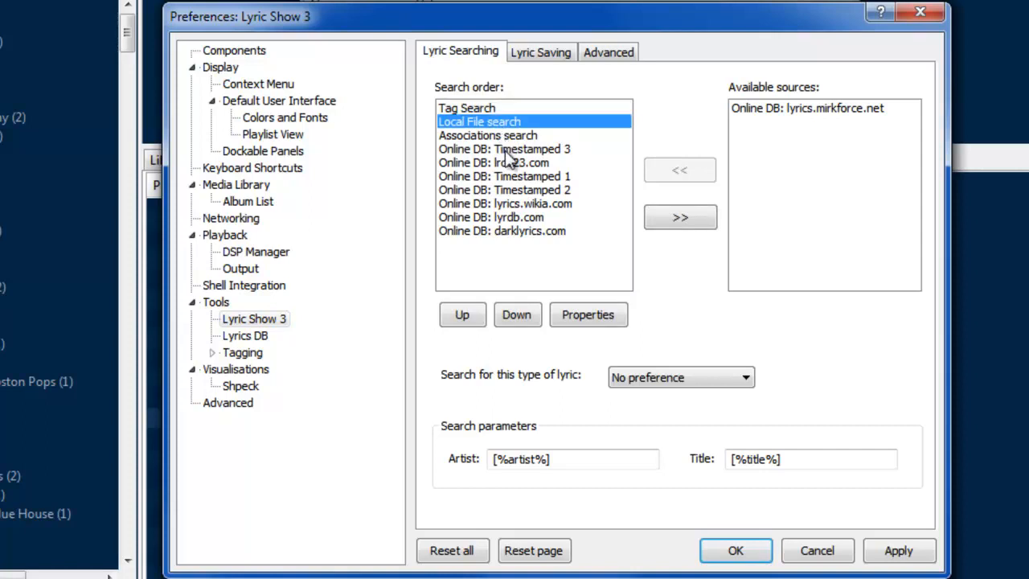
mouse_move(514, 233)
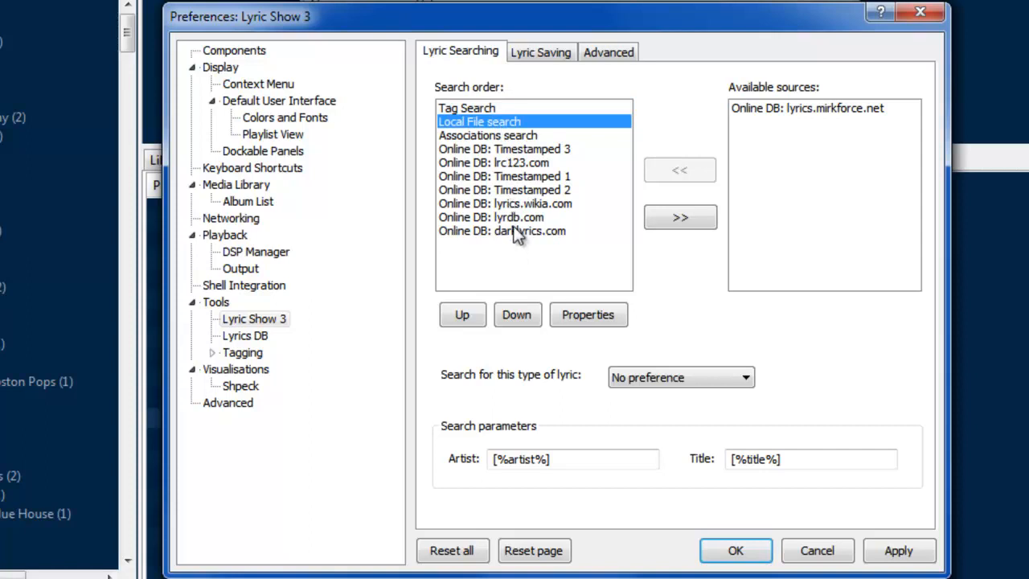
mouse_move(520, 189)
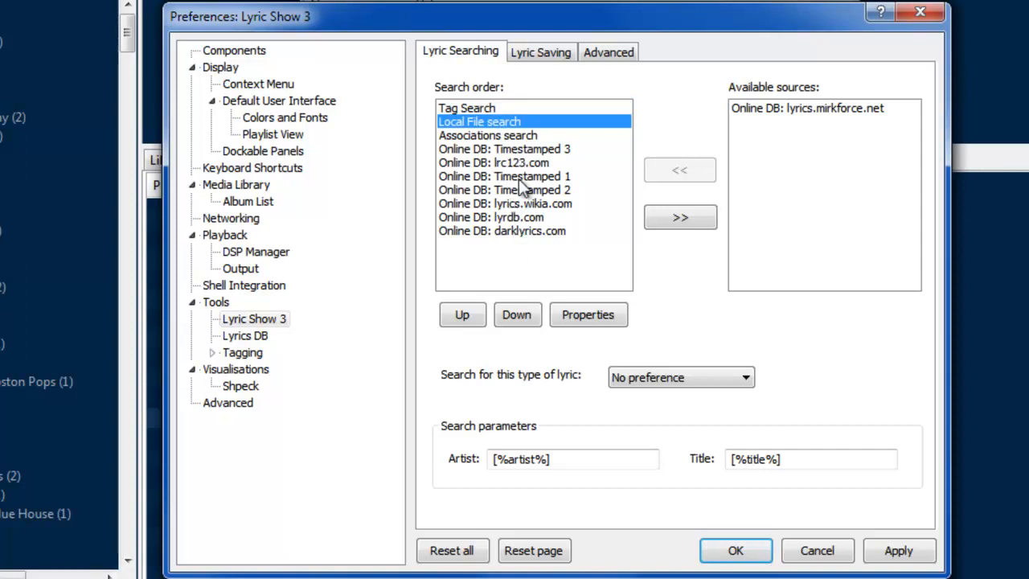
mouse_move(527, 245)
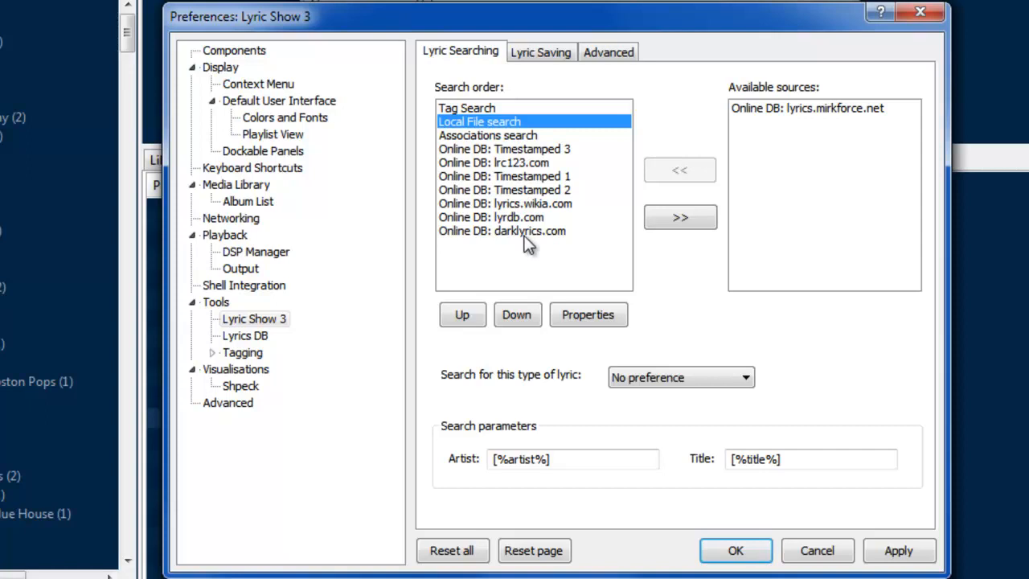
mouse_move(844, 116)
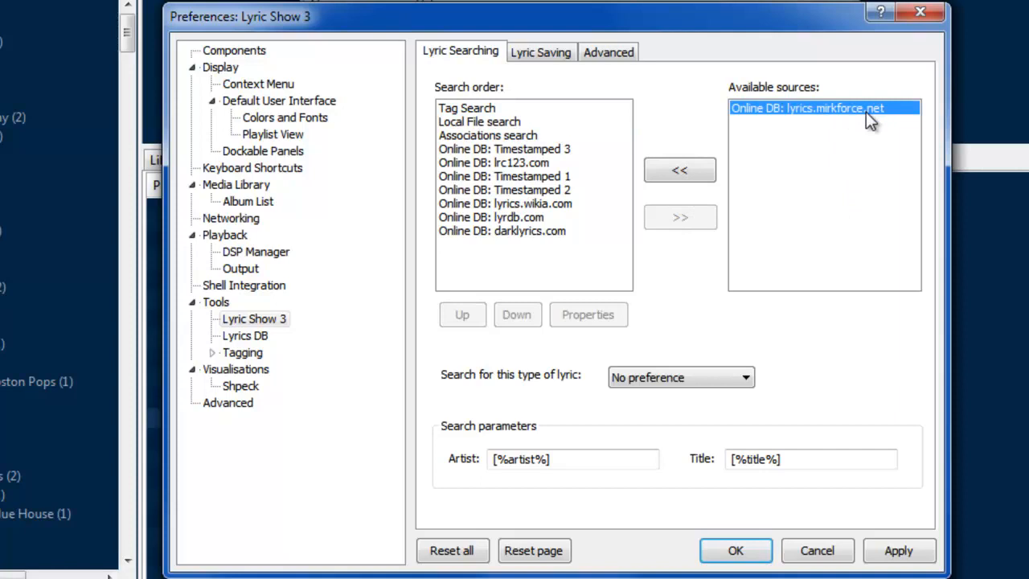
mouse_move(838, 195)
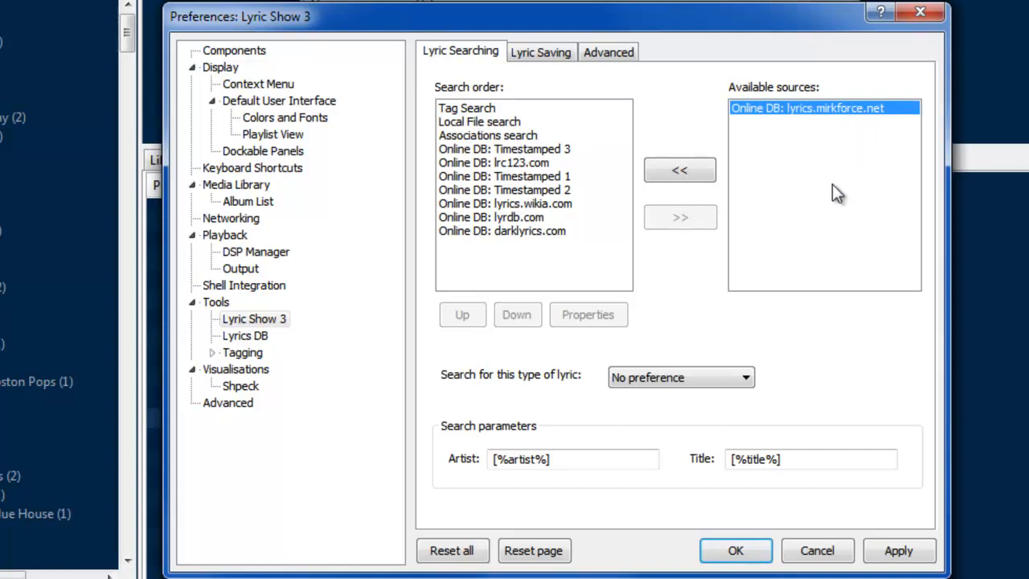
mouse_move(546, 193)
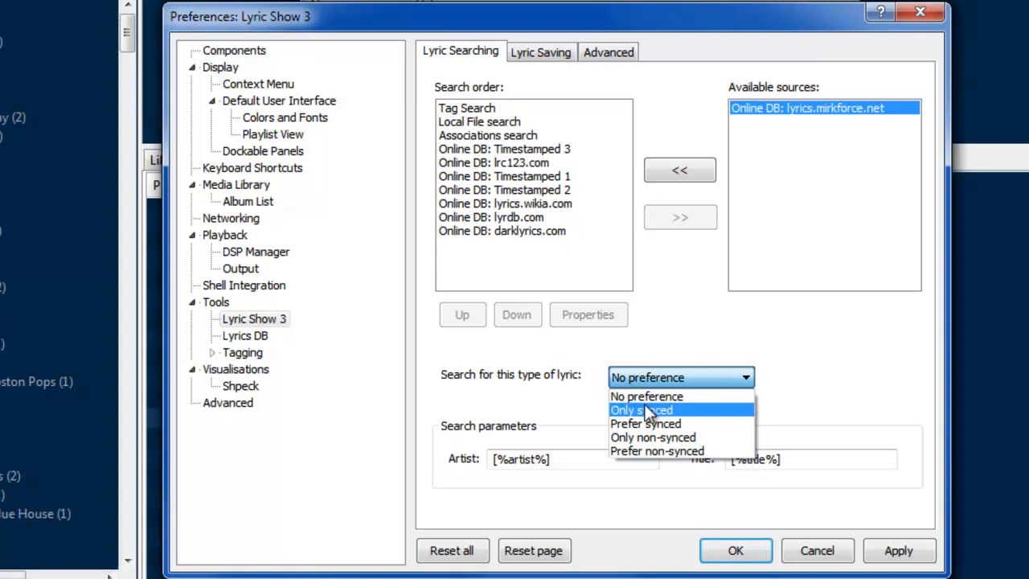
mouse_move(659, 415)
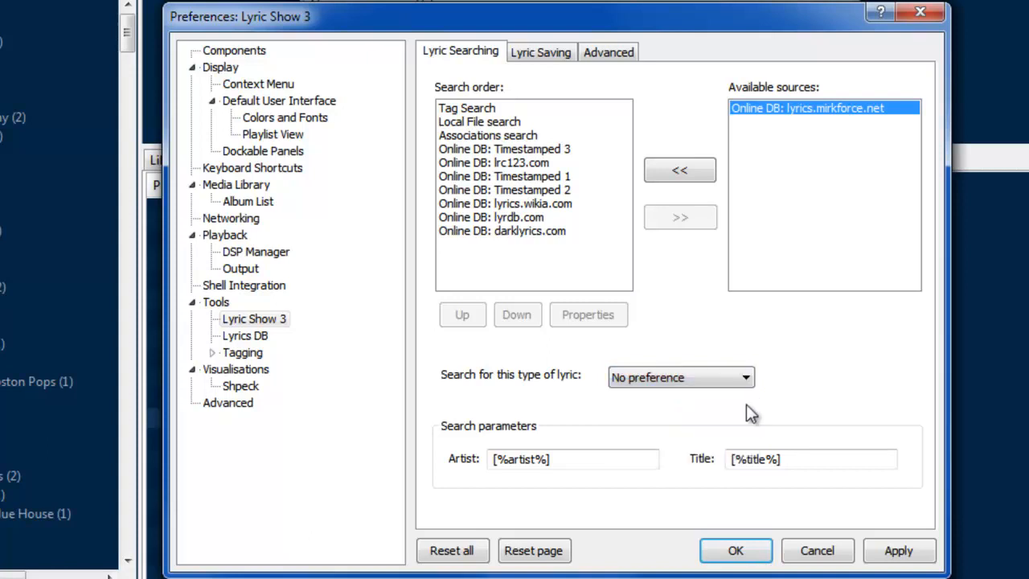
mouse_move(482, 442)
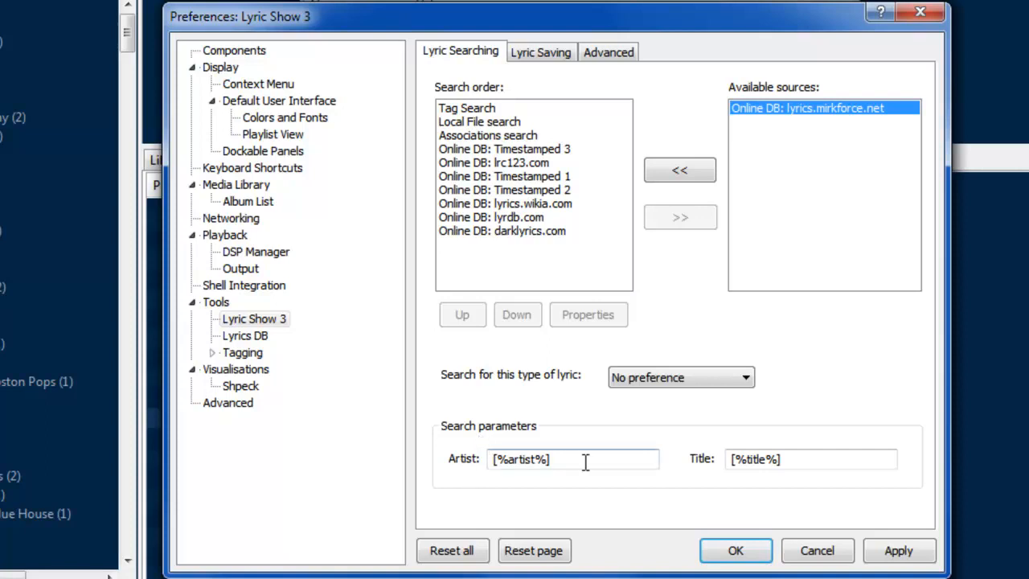
mouse_move(649, 460)
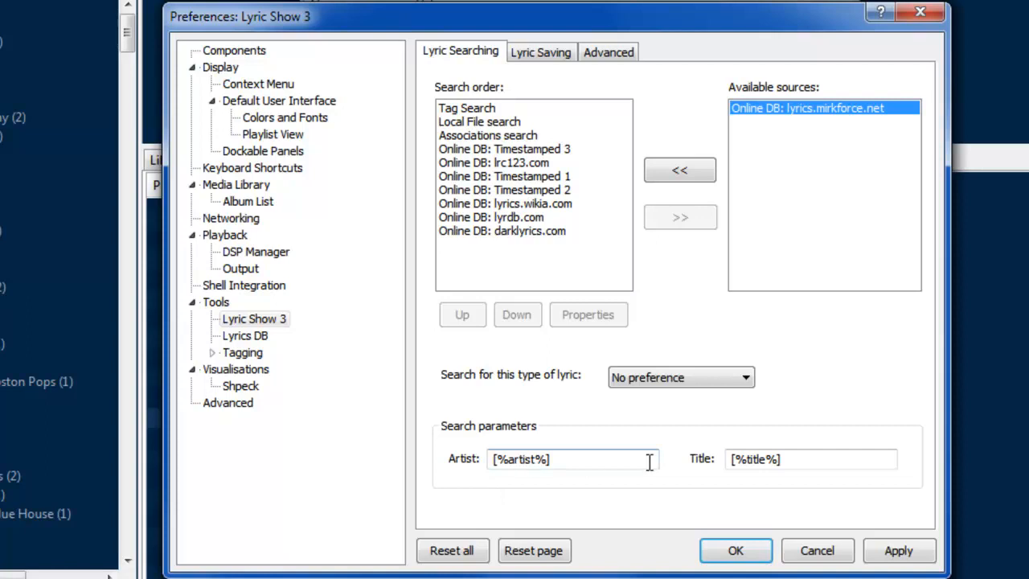
mouse_move(785, 405)
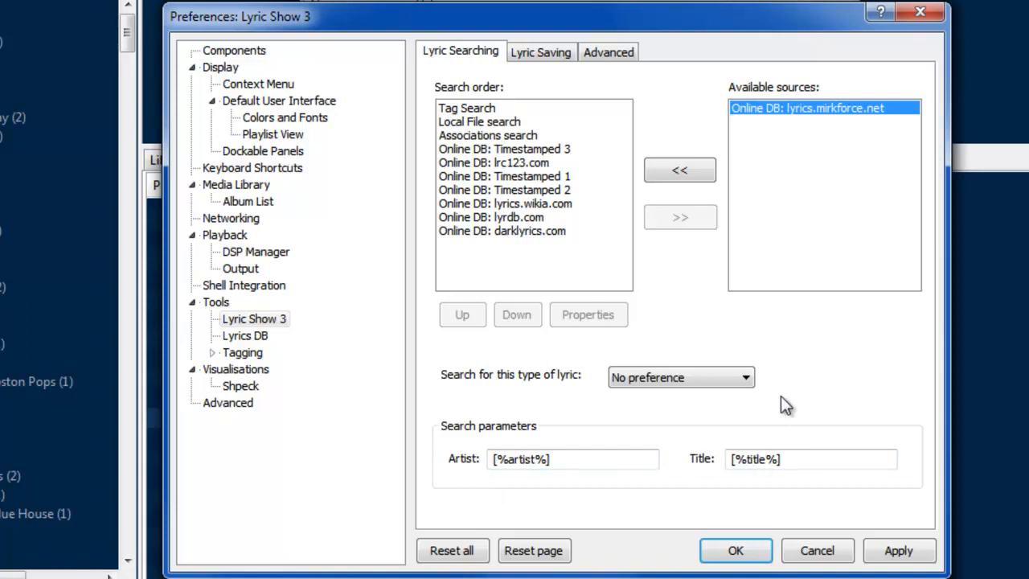
mouse_move(609, 282)
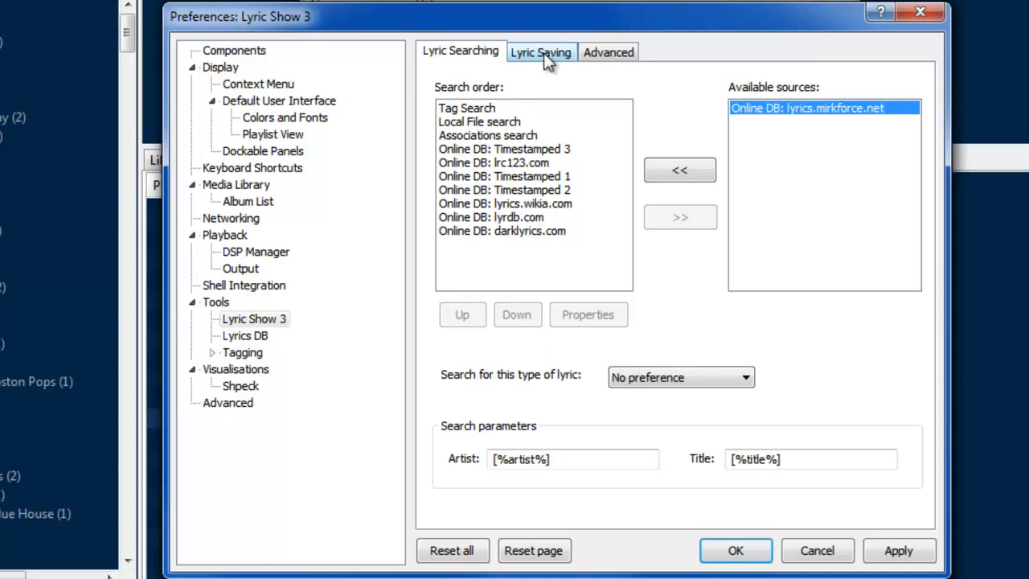
- Enable automatic lyric saving in Lyric Show 3, keeping the configuration folder as save location
click(540, 52)
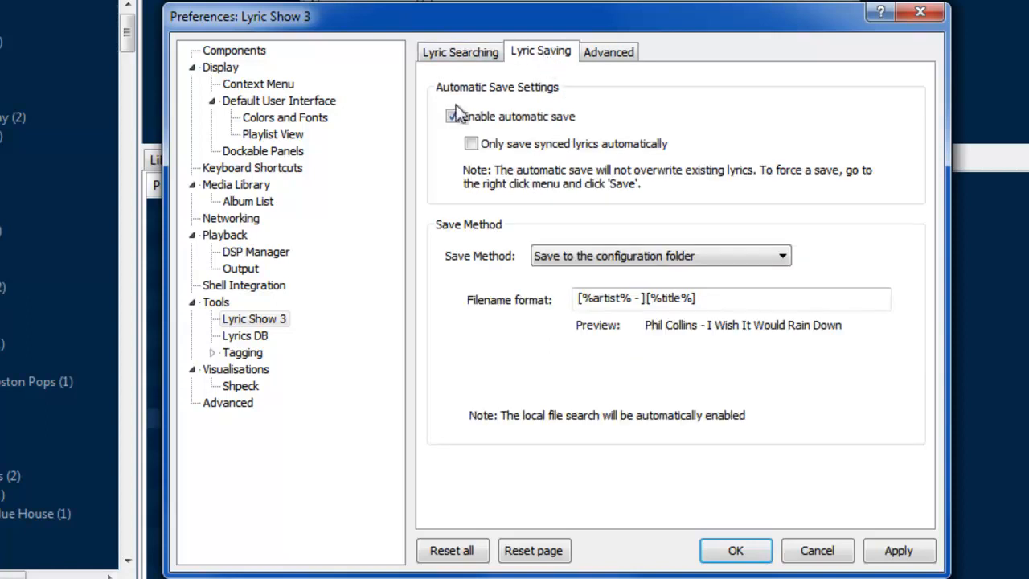
click(452, 116)
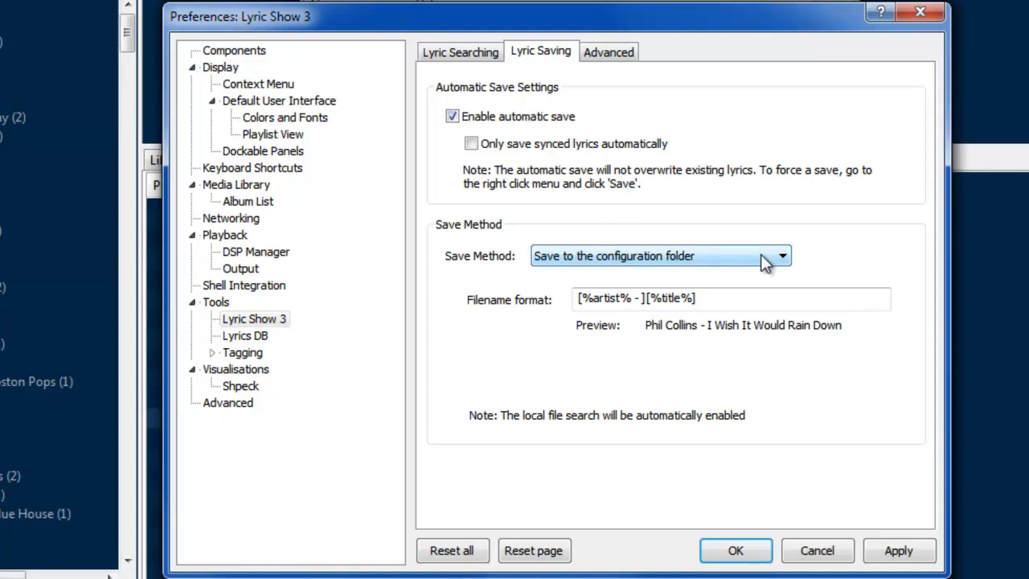
click(779, 255)
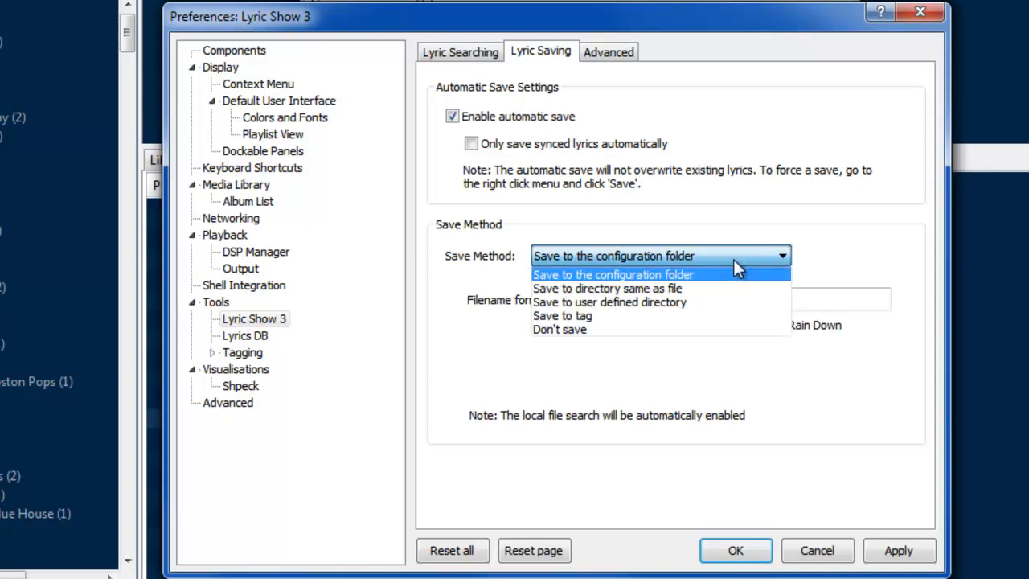
mouse_move(673, 303)
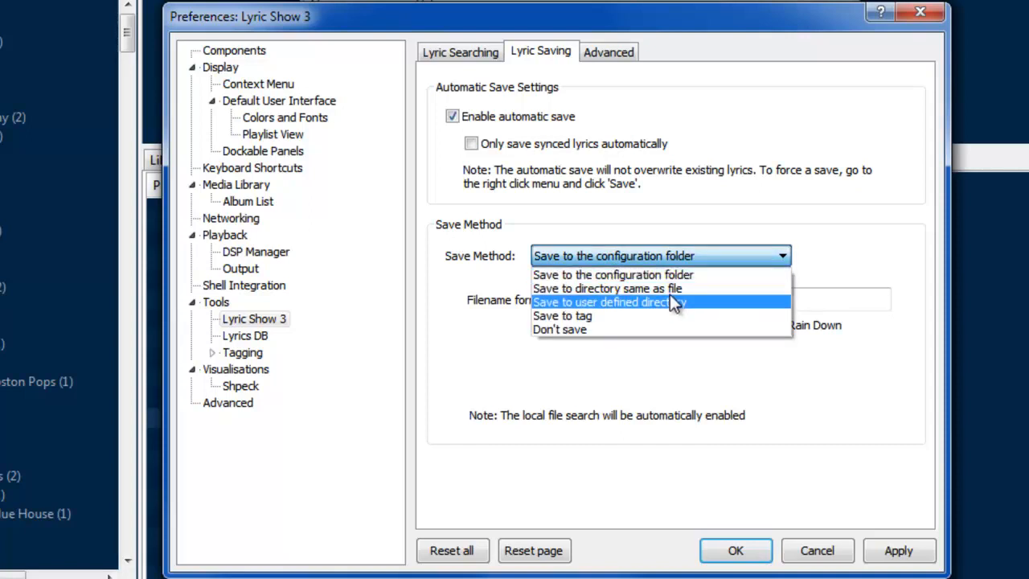
mouse_move(629, 315)
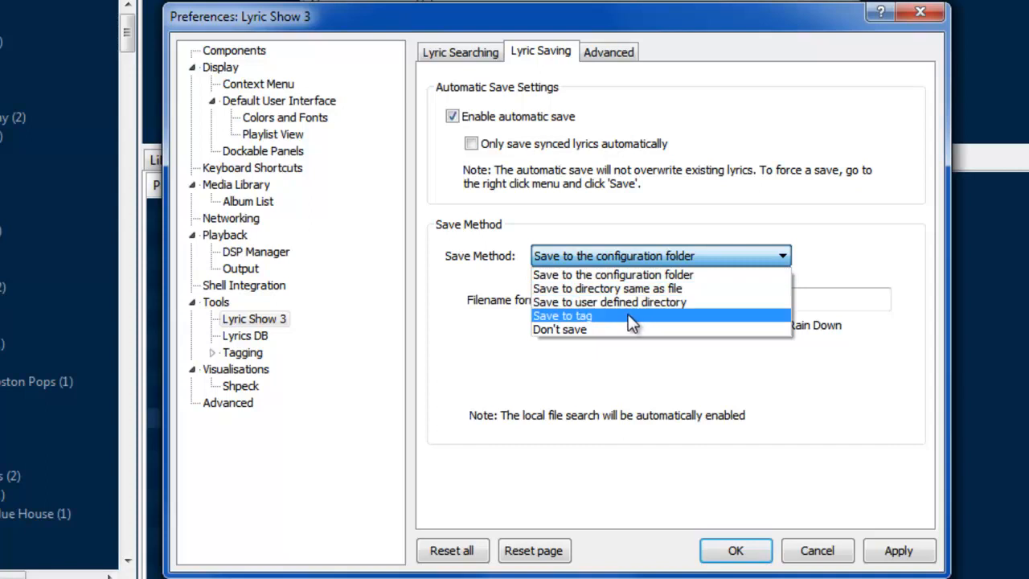
mouse_move(646, 308)
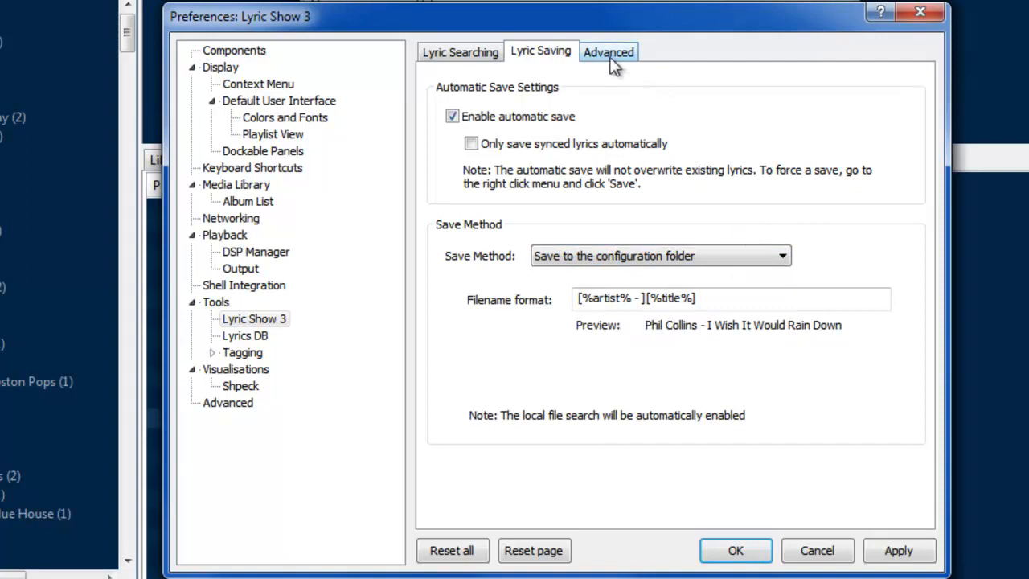
- Close Preferences with OK and enable layout editing mode from the View menu
click(608, 52)
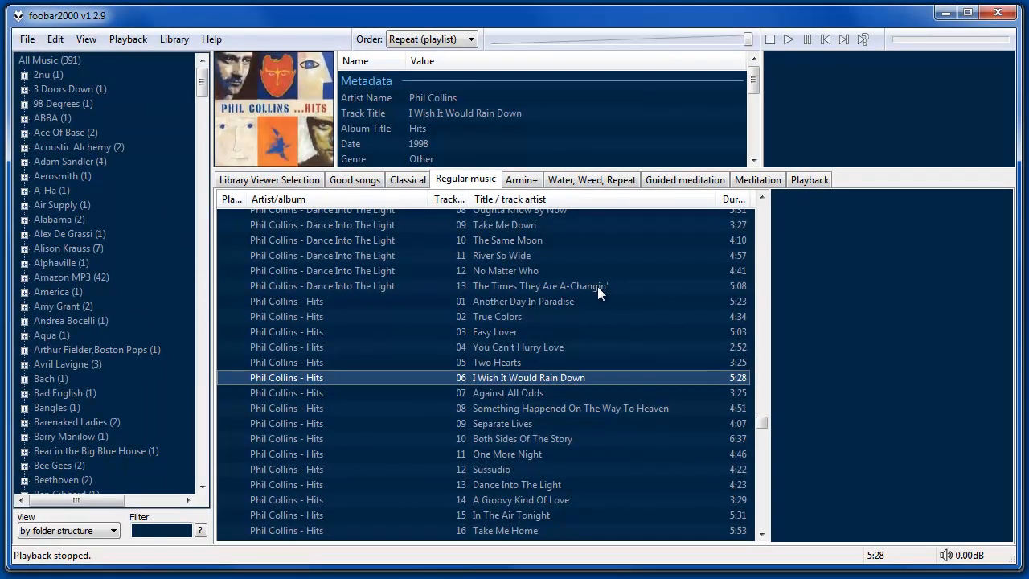
mouse_move(601, 286)
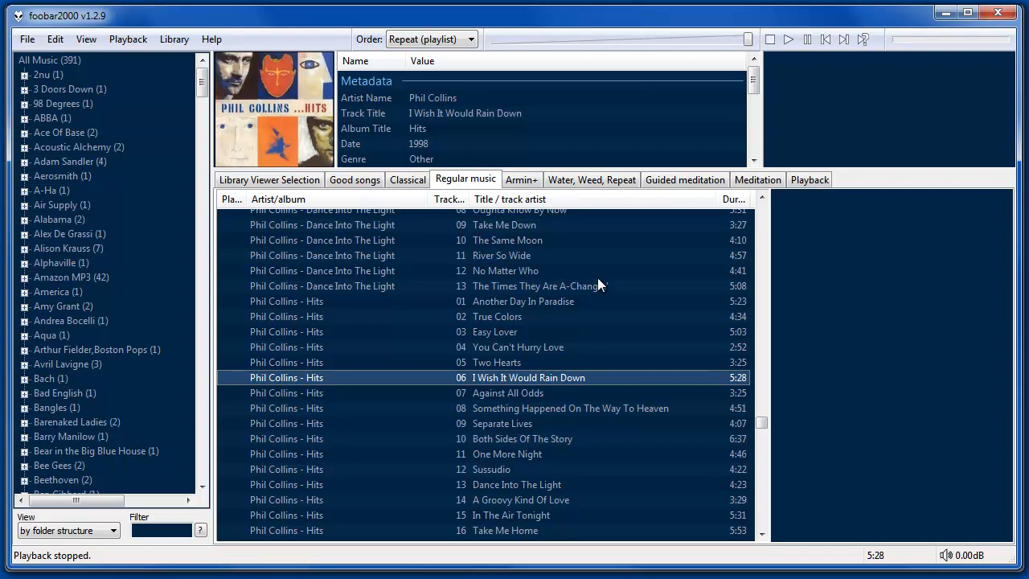
mouse_move(87, 38)
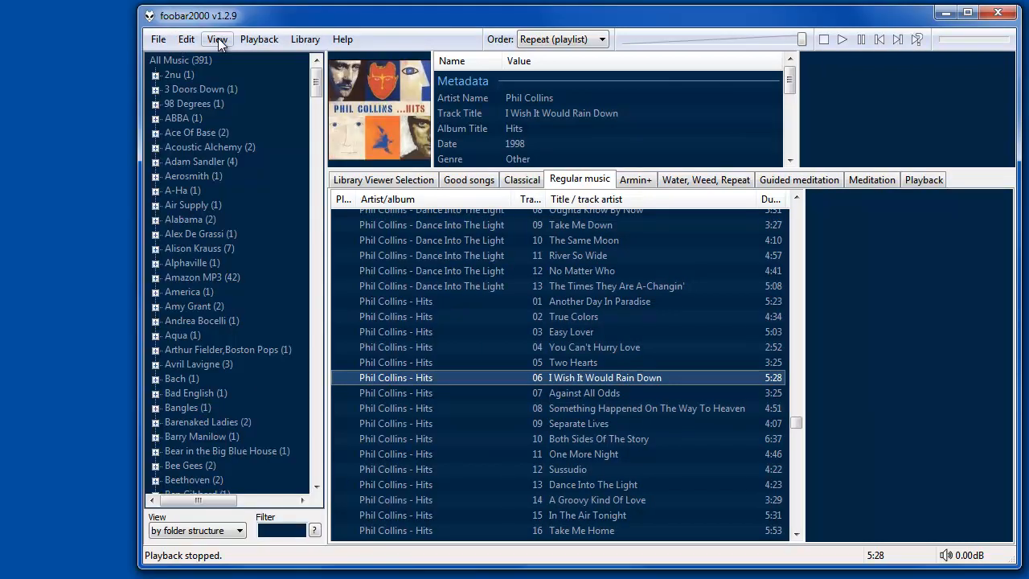
click(217, 39)
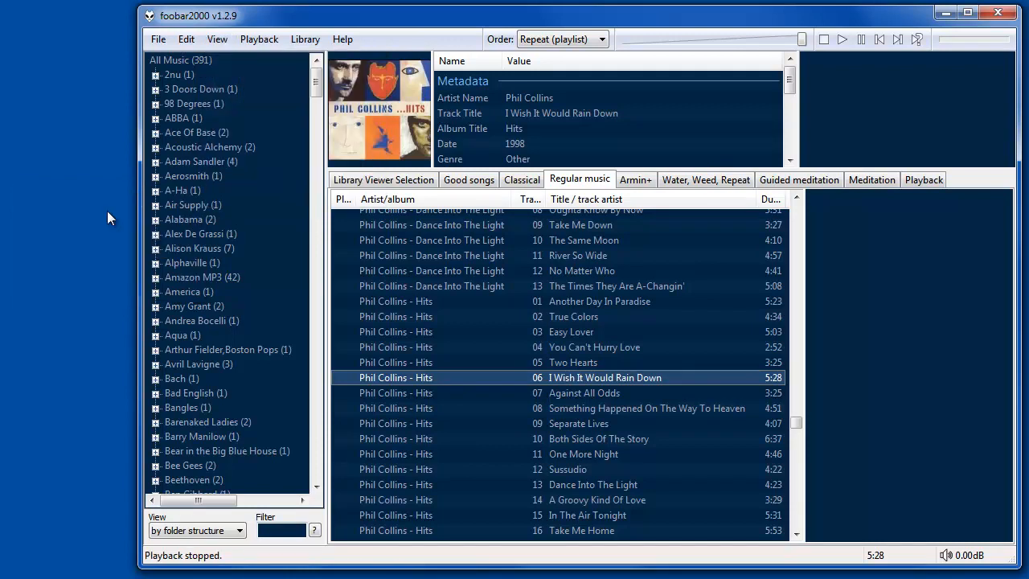
mouse_move(867, 307)
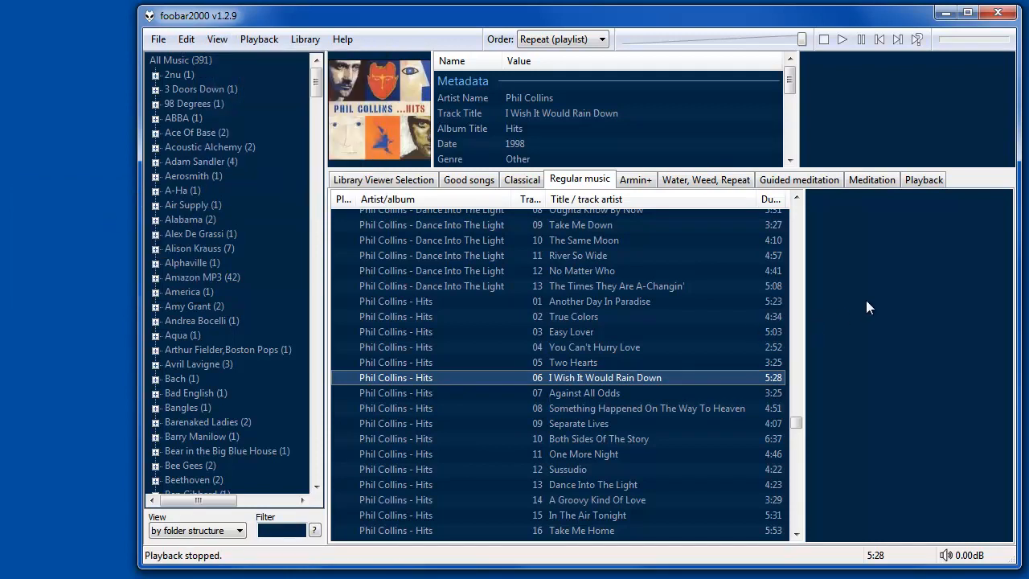
right_click(868, 309)
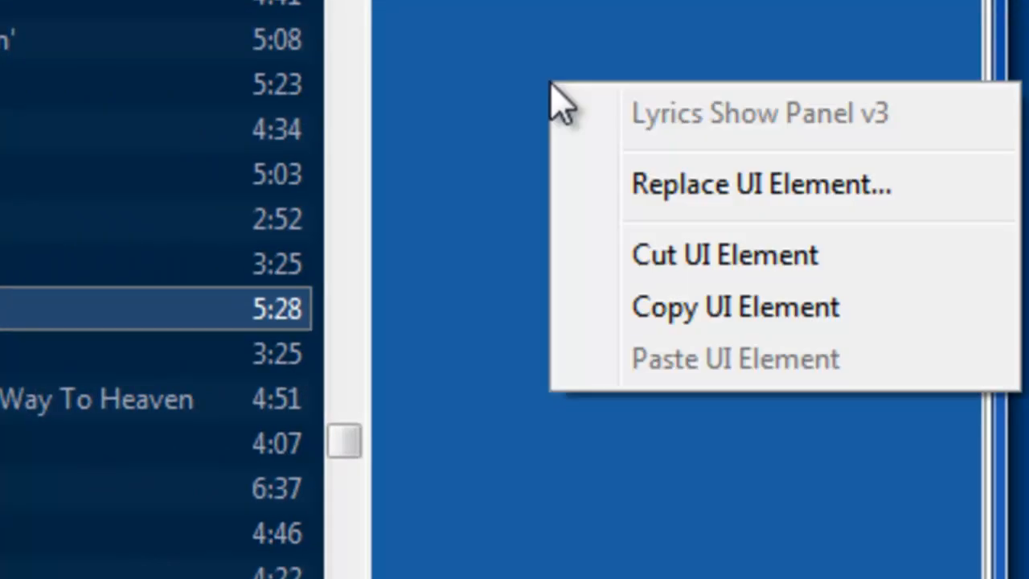
mouse_move(715, 209)
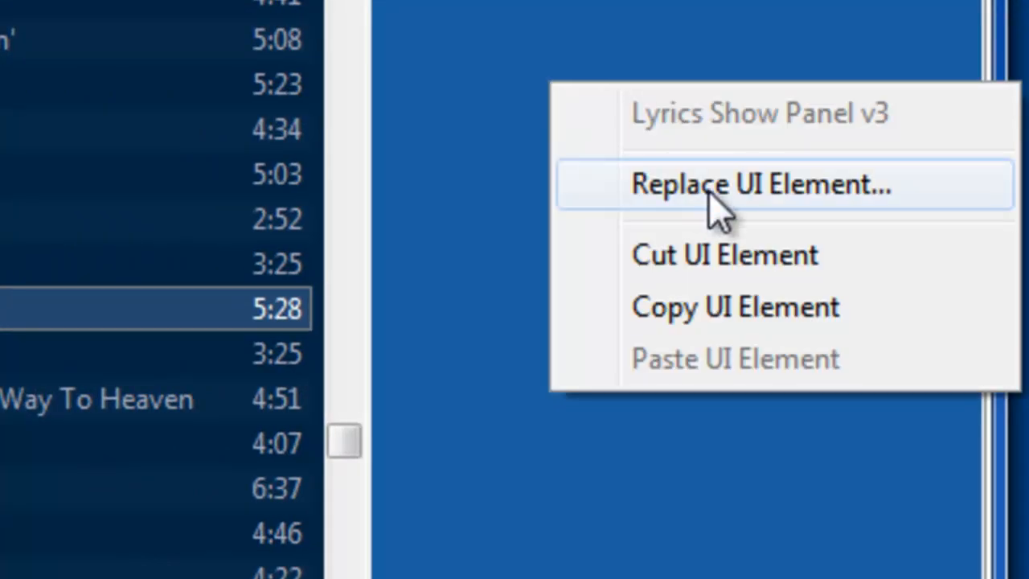
click(758, 183)
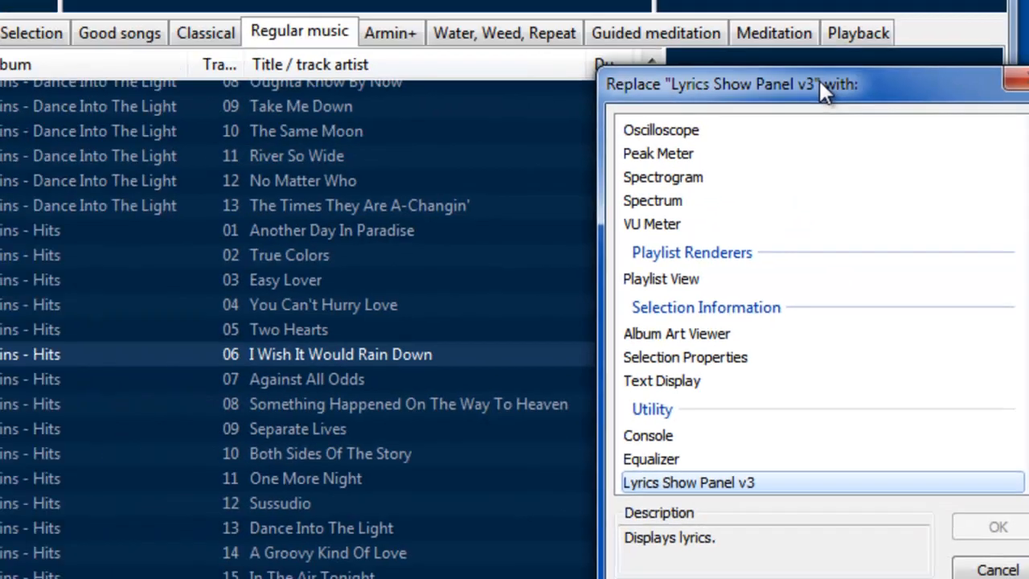
drag(812, 84, 627, 57)
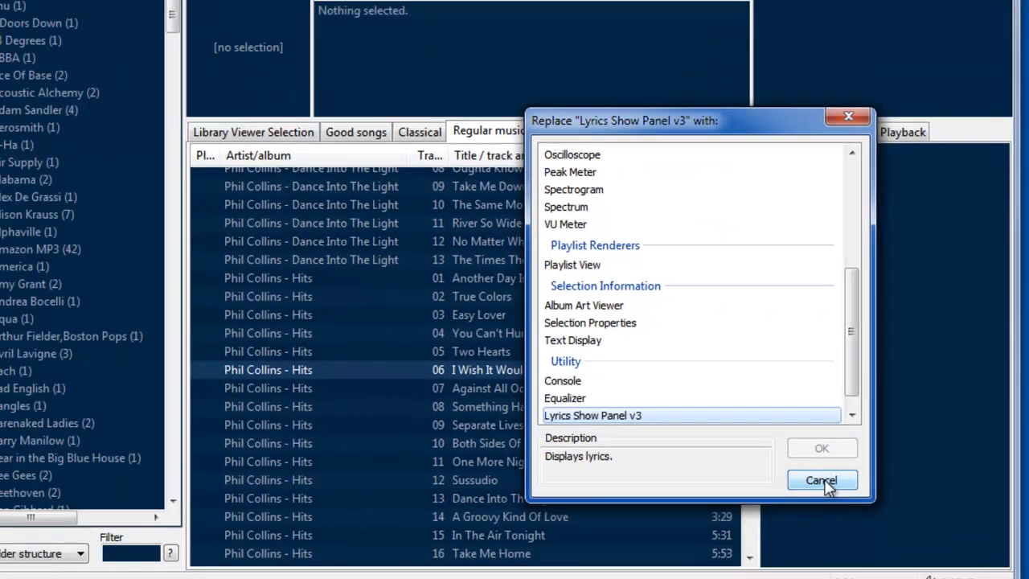
click(822, 479)
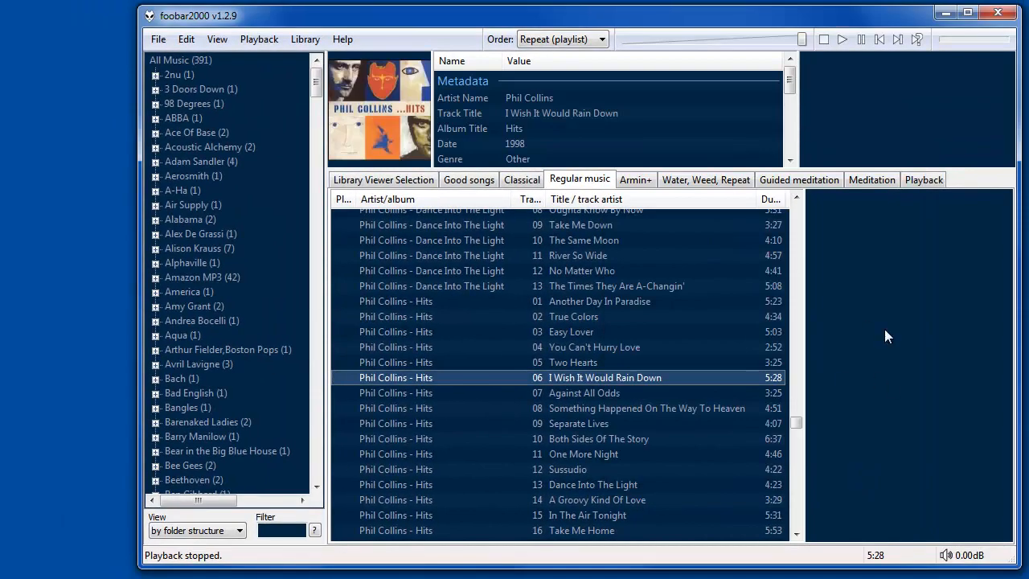
mouse_move(582, 383)
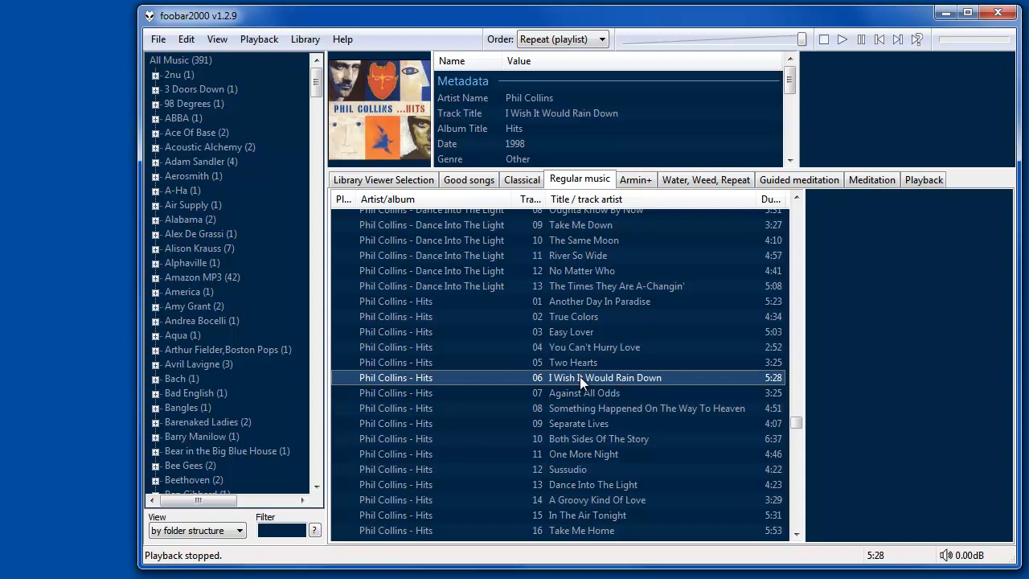
- Play I Wish It Would Rain Down, Against All Odds and One More Night to test the lyrics panel
double_click(604, 376)
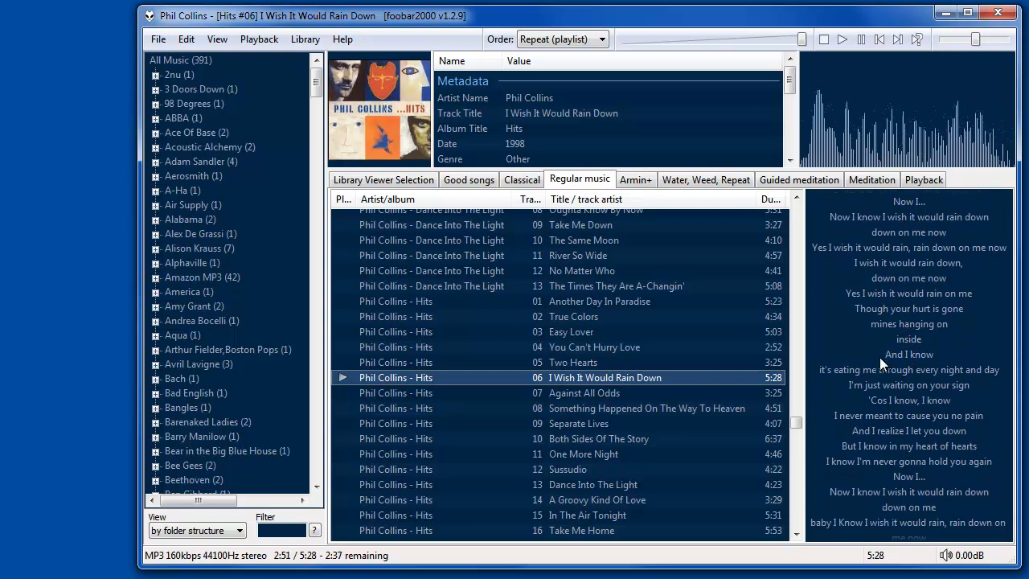
double_click(583, 392)
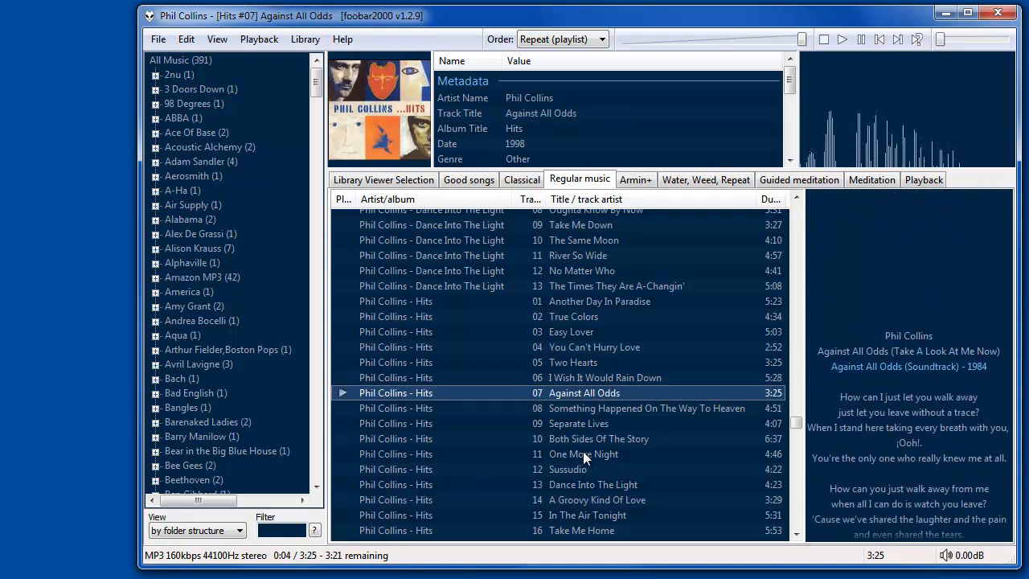
double_click(582, 453)
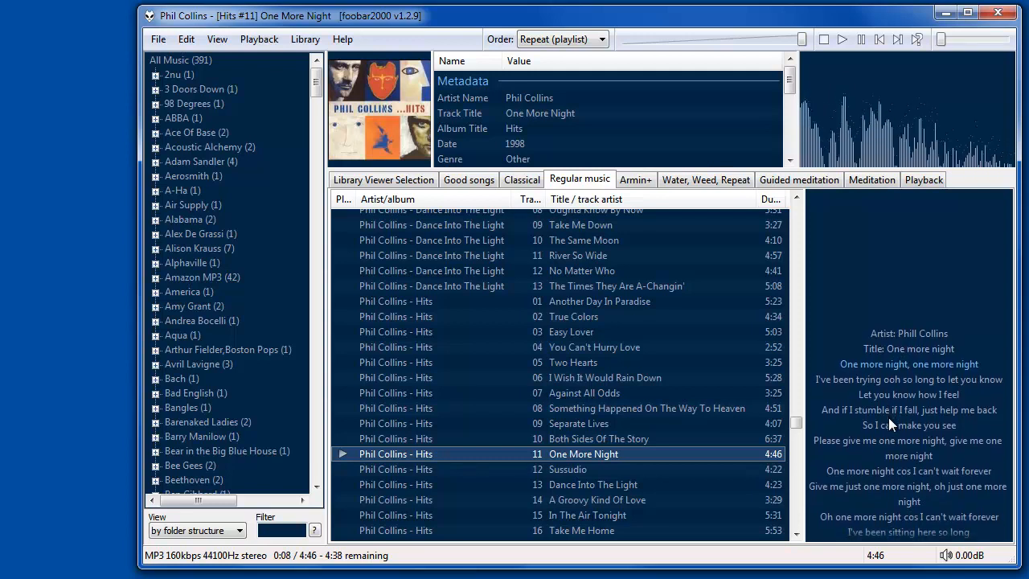
mouse_move(865, 84)
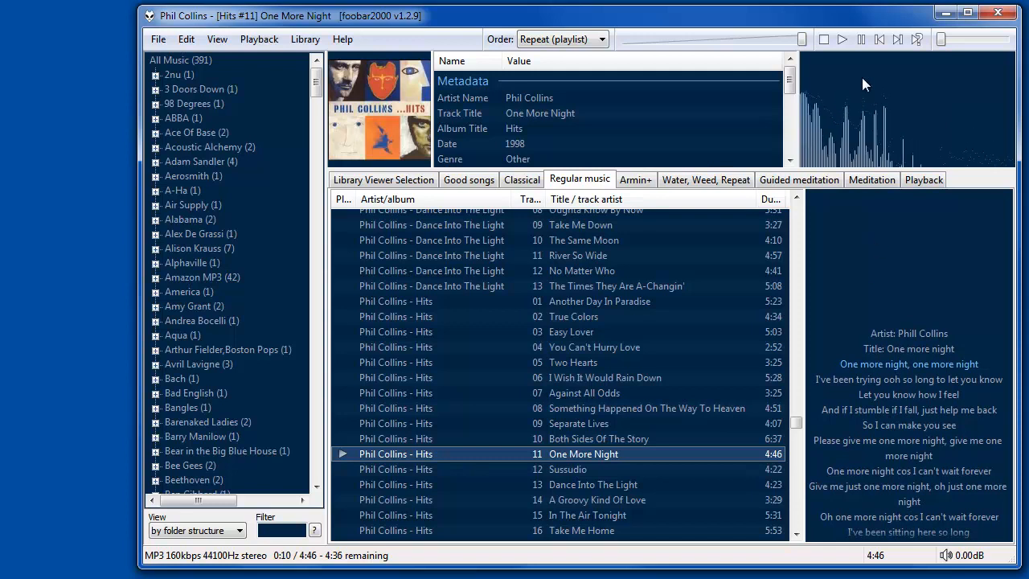
- Show the Lyric Show panel's context menu of lyric actions while One More Night plays
right_click(833, 265)
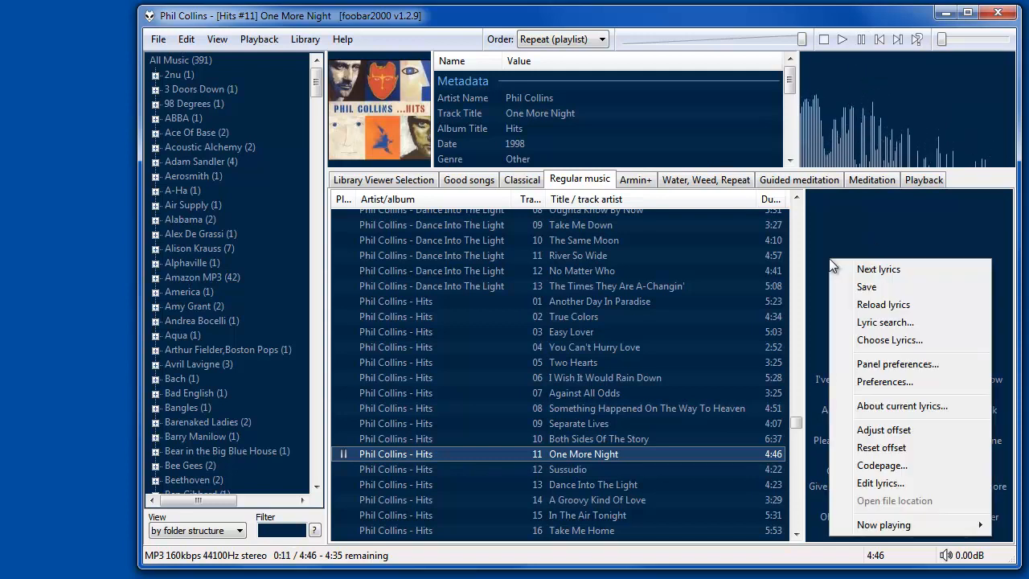
mouse_move(877, 270)
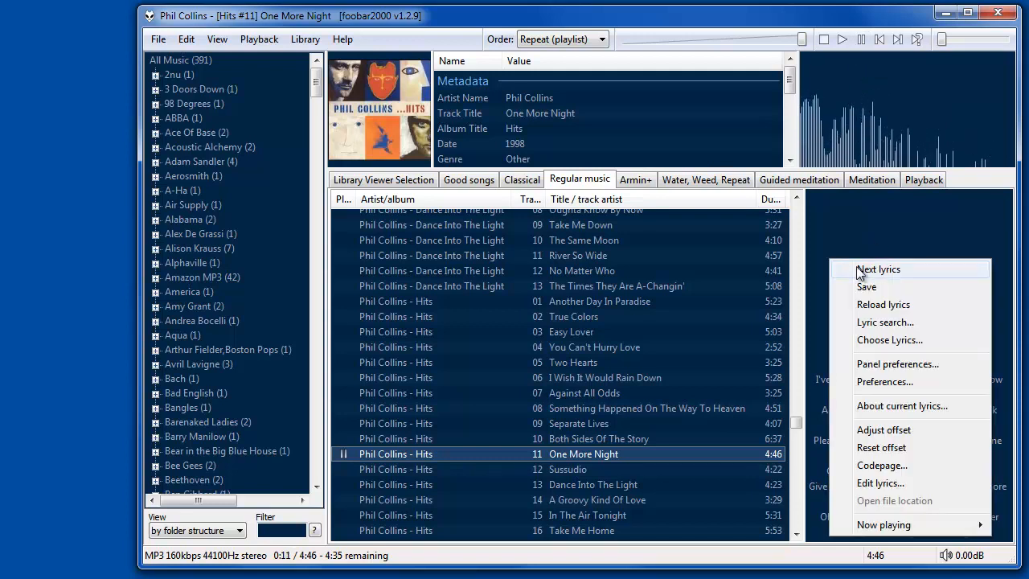
mouse_move(874, 274)
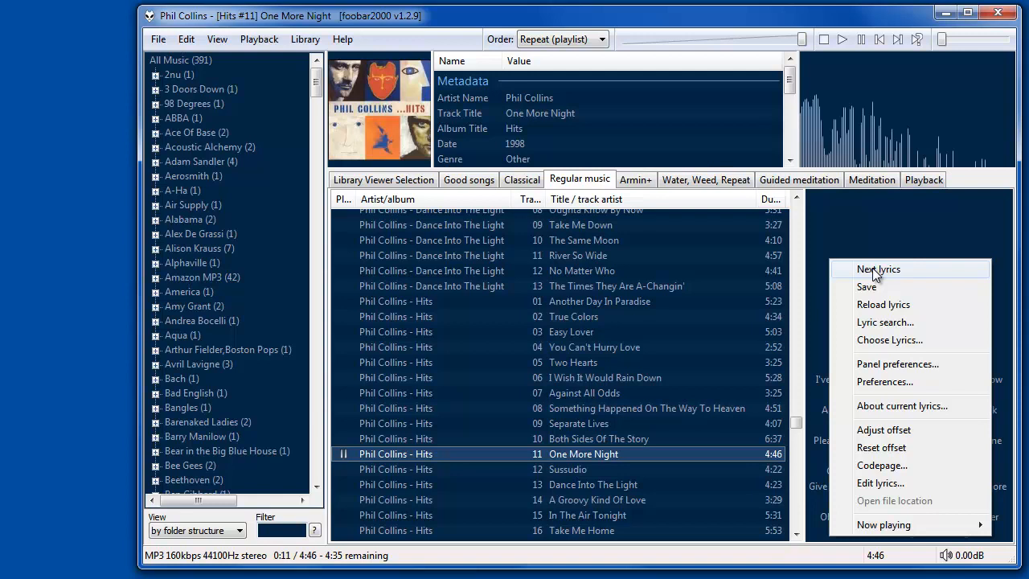
mouse_move(875, 286)
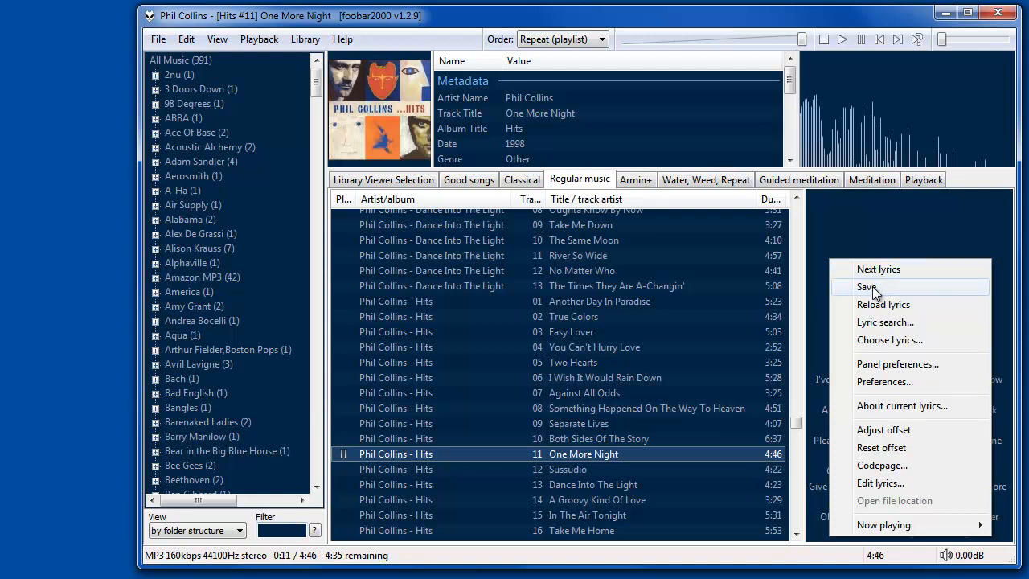
mouse_move(884, 339)
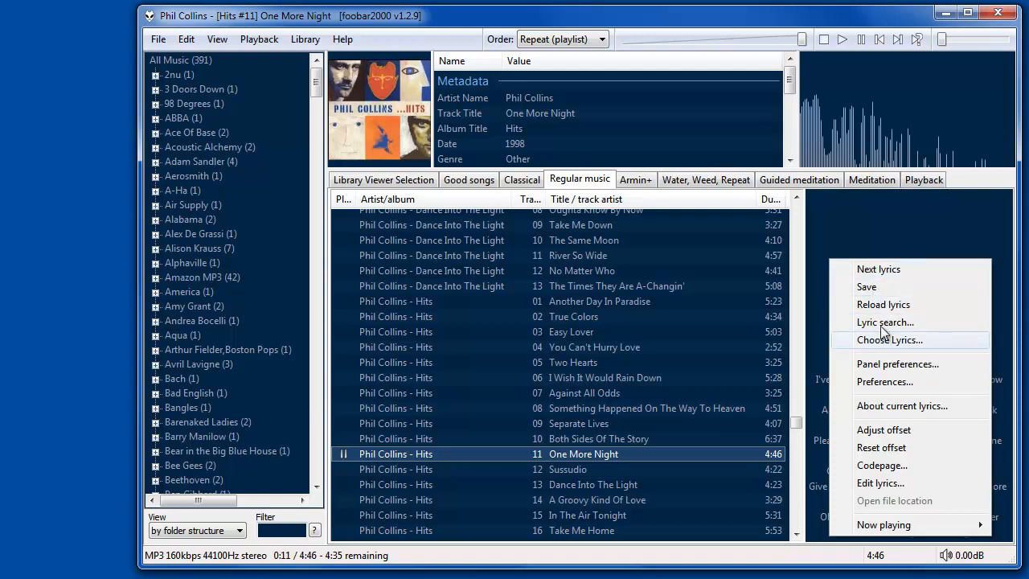
mouse_move(883, 322)
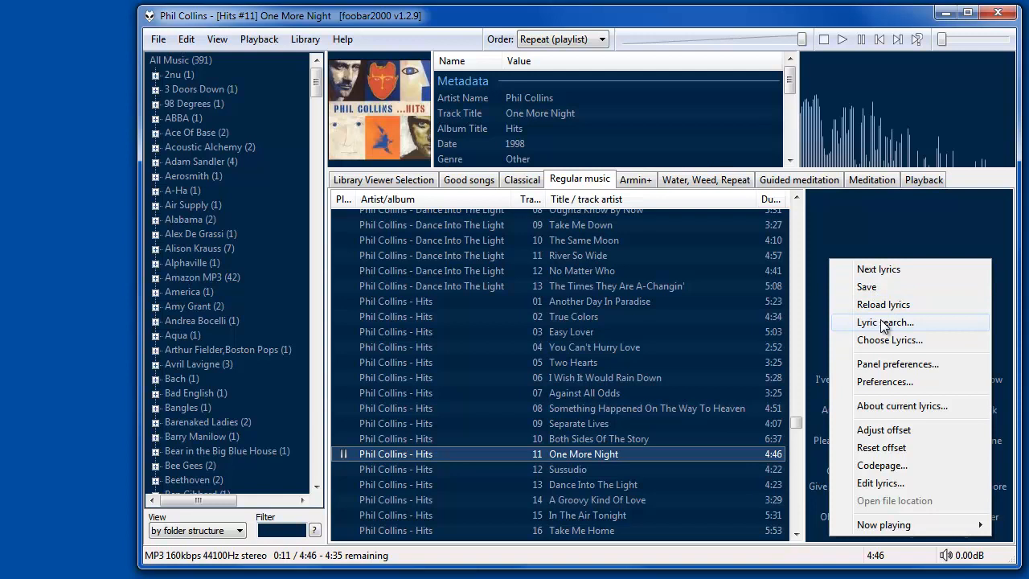
mouse_move(884, 341)
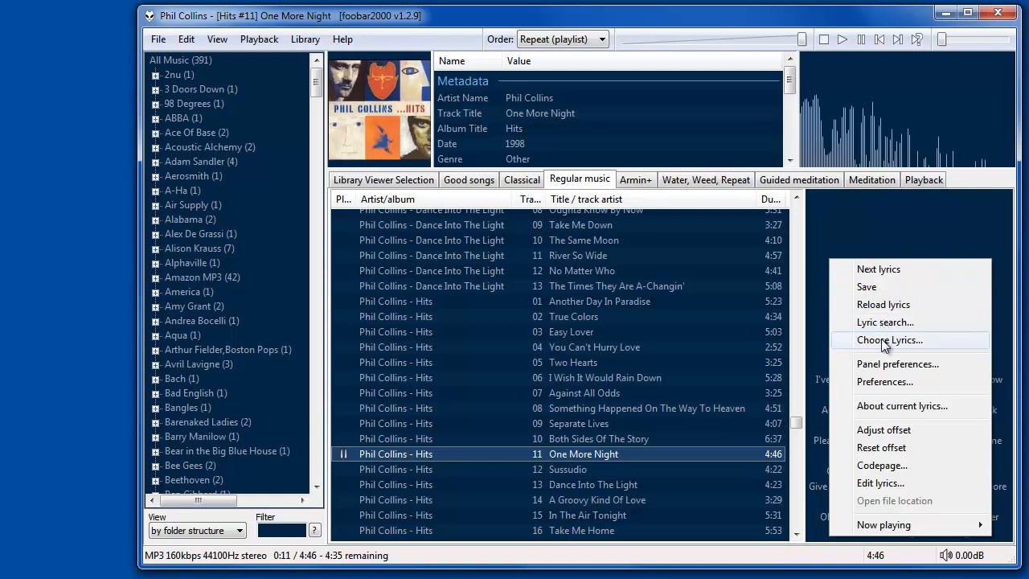
mouse_move(884, 286)
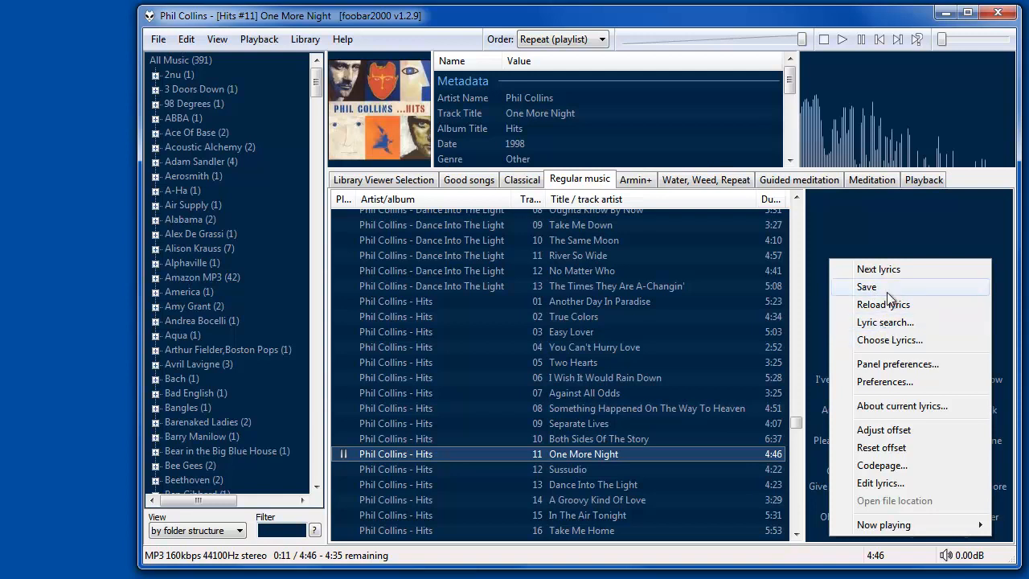
mouse_move(883, 304)
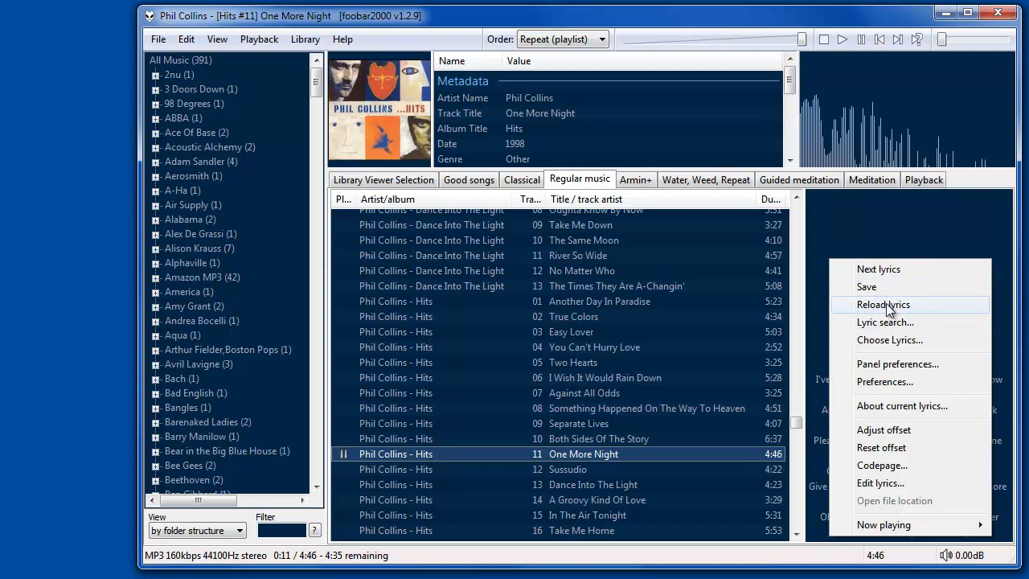
mouse_move(881, 482)
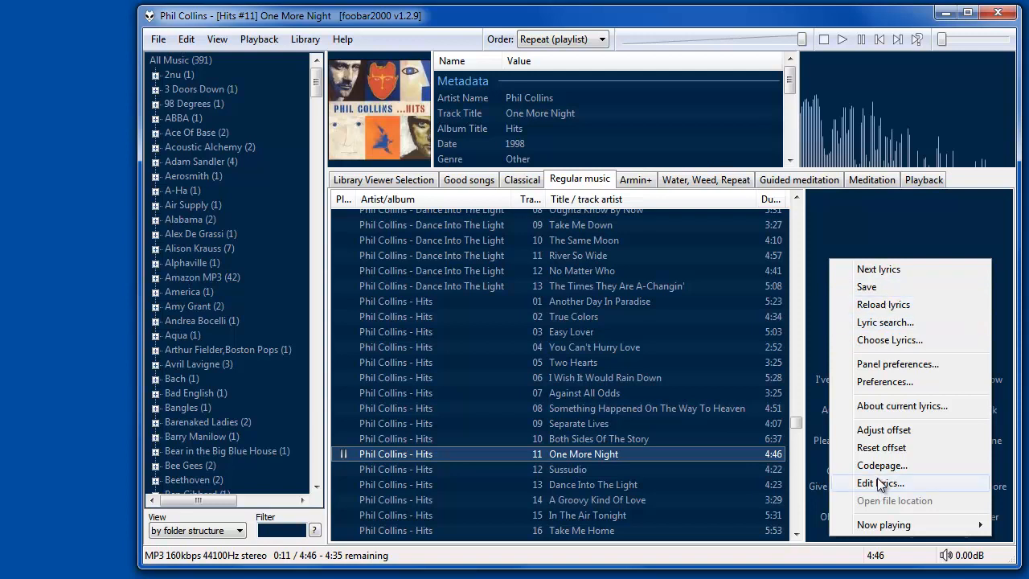